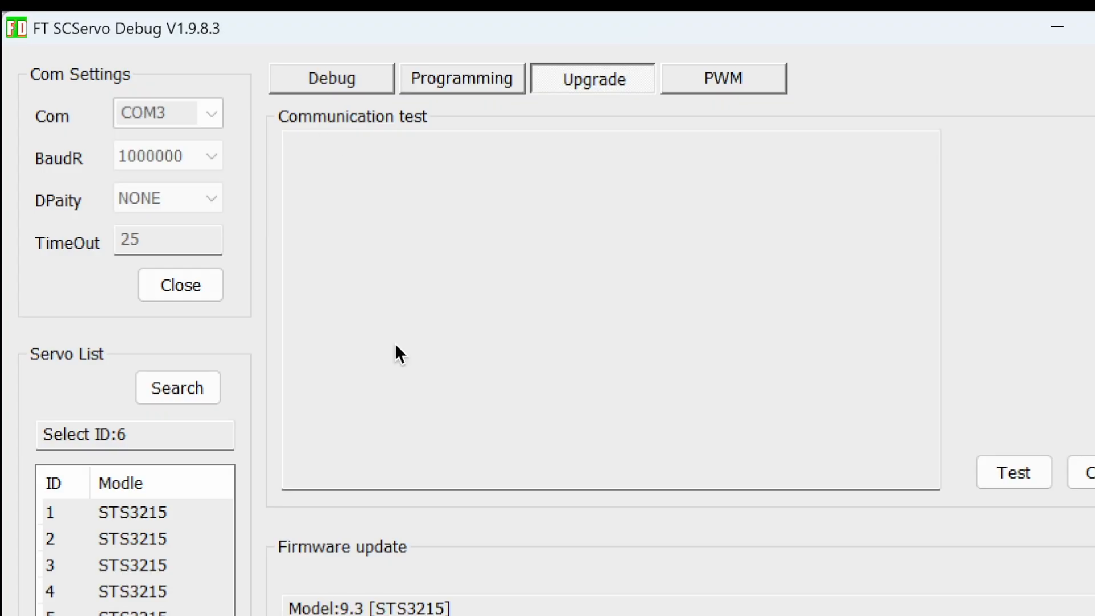
# - Confirm the STS3215 servo is online, then flash SCServo21-GD32-TTL-250306.bin firmware to 97%
pyautogui.click(664, 571)
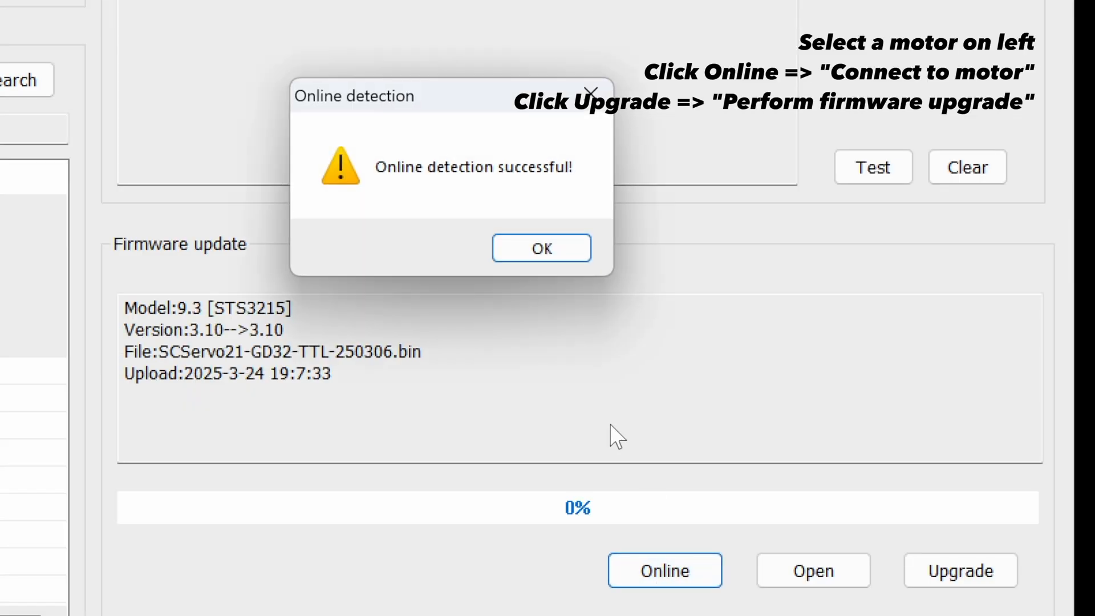
pyautogui.click(540, 248)
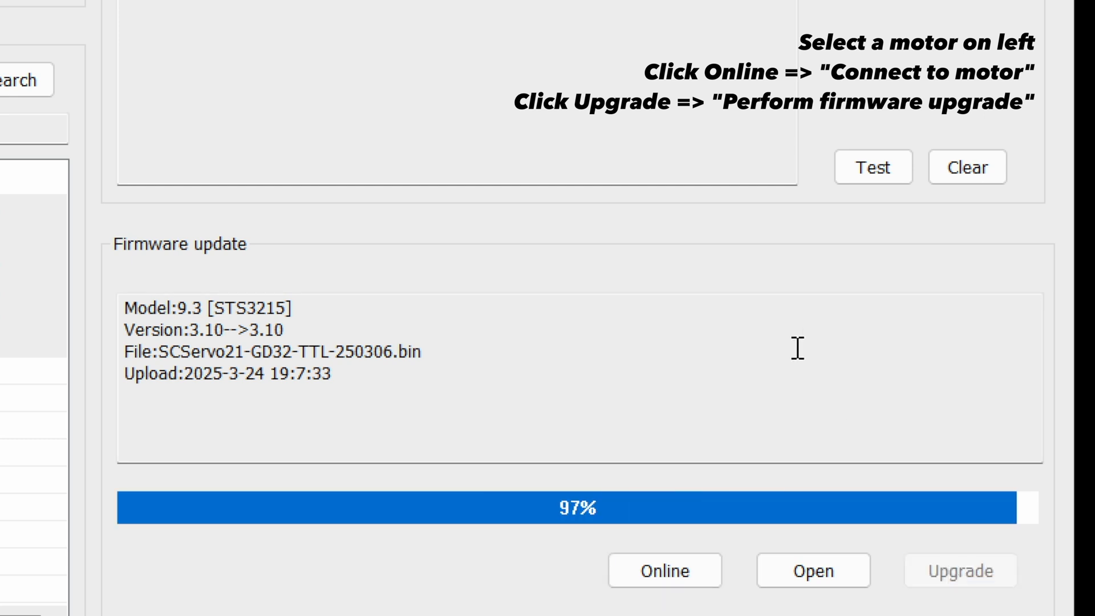